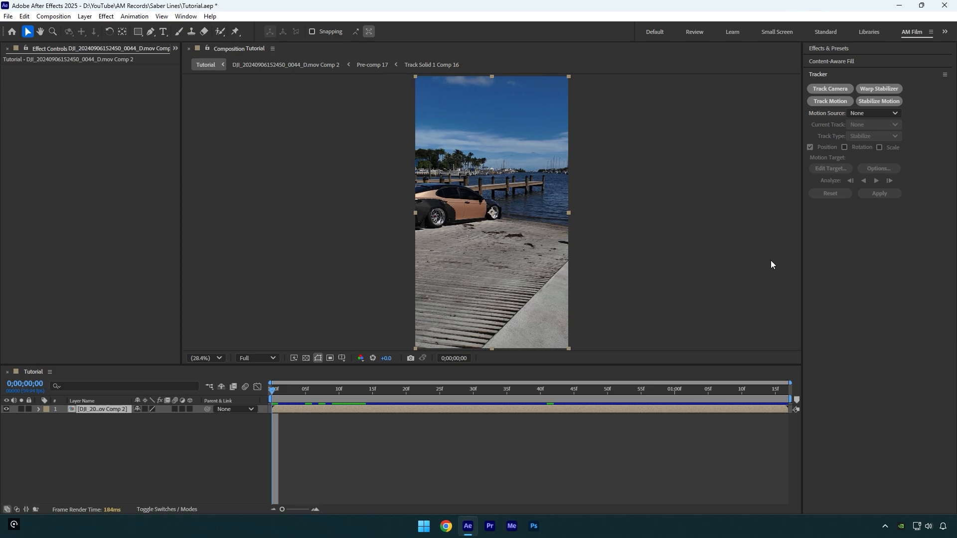
- Camera-track the clip, then create a tracked solid and 3D tracker camera from the track points
click(830, 88)
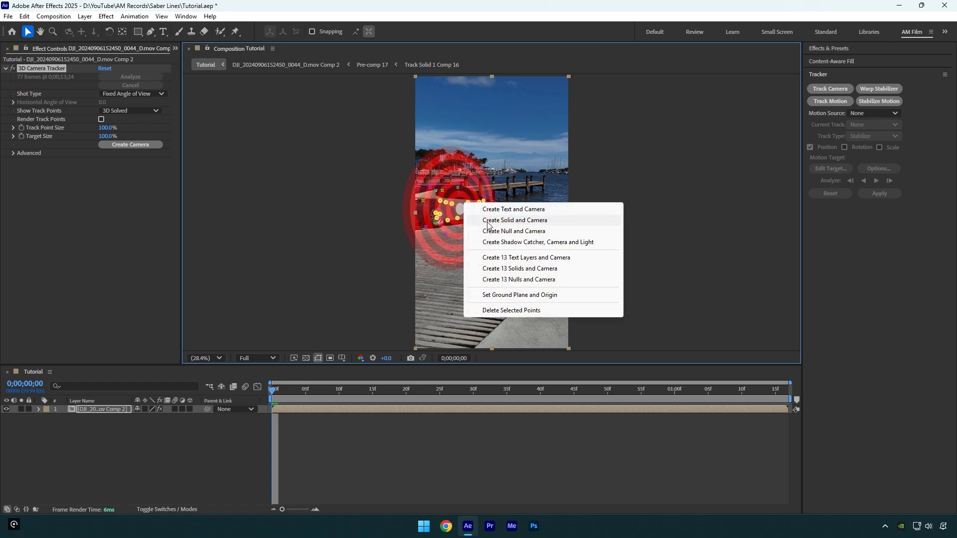
click(515, 220)
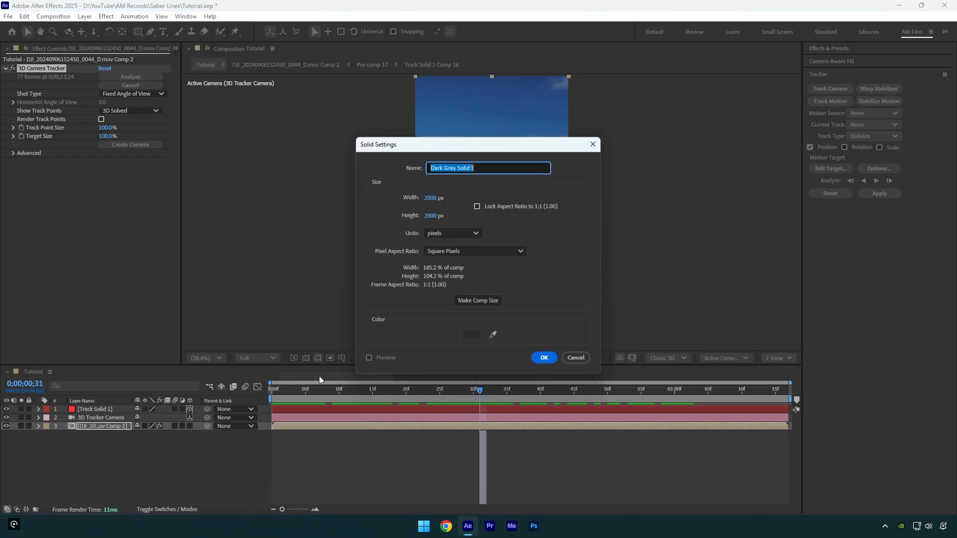
- Name the new solid 'Saber' and confirm it
text(Saber)
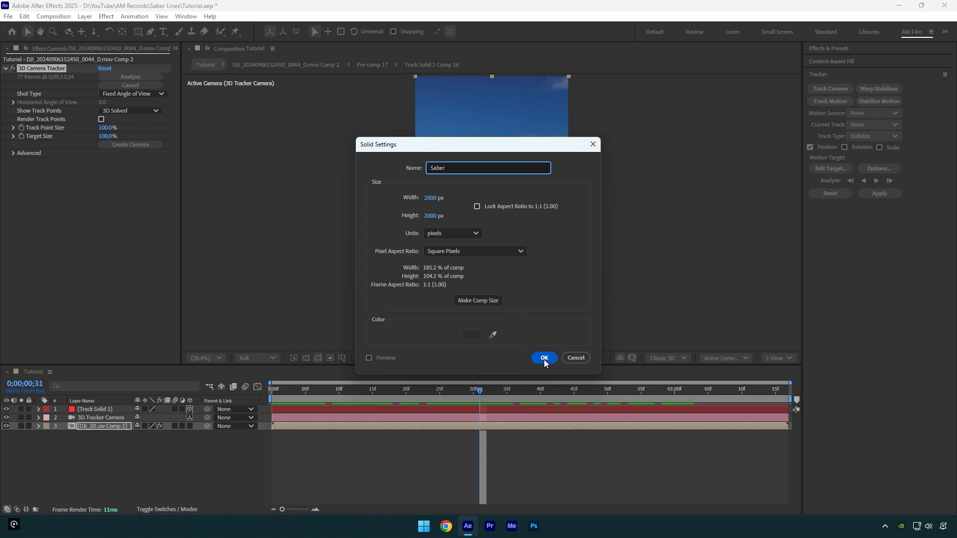
click(543, 357)
text(sa)
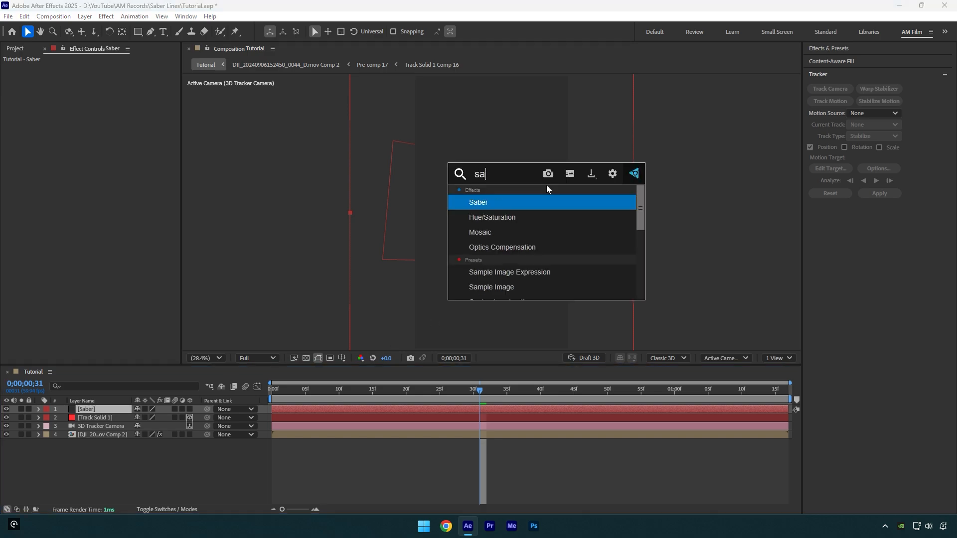
- Apply the Saber effect to the solid and set its Core Type to Layer Masks
double_click(478, 202)
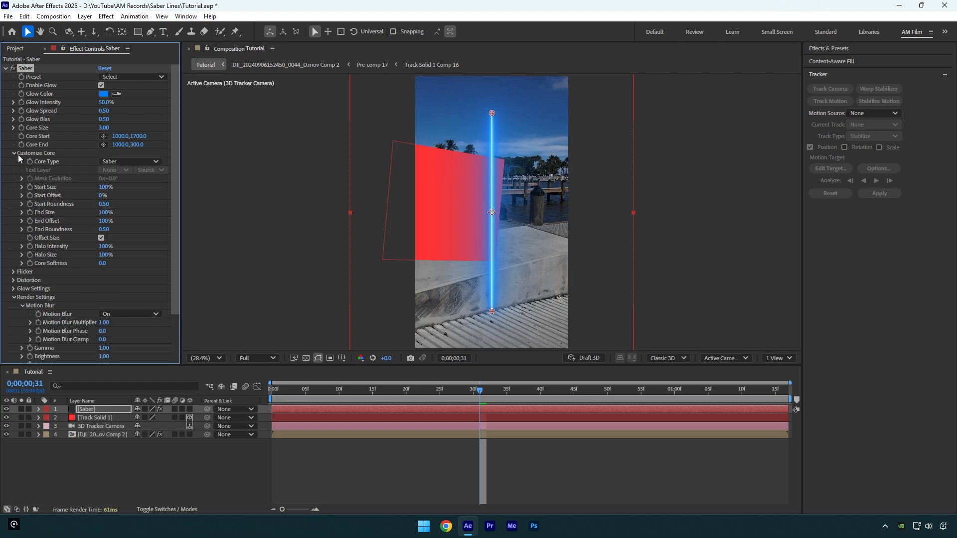
click(130, 161)
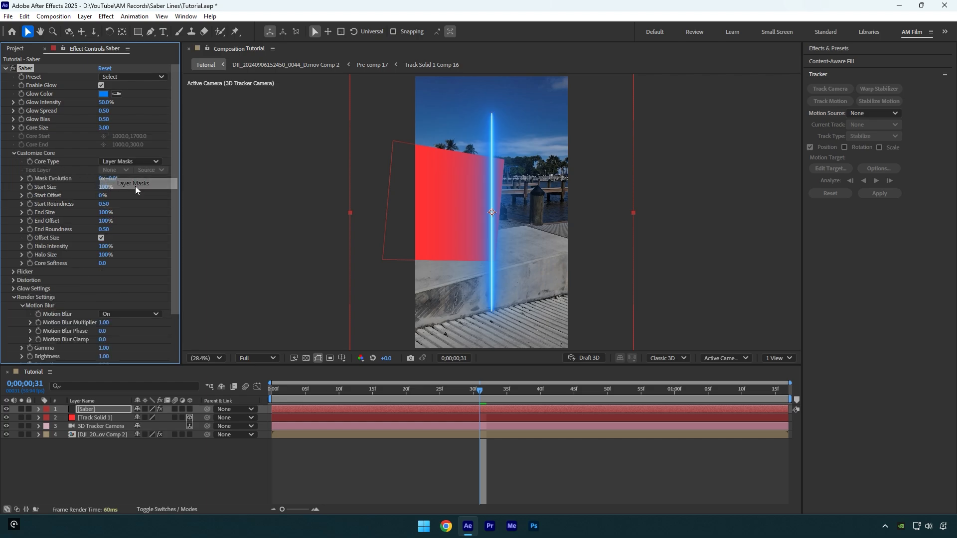
click(149, 32)
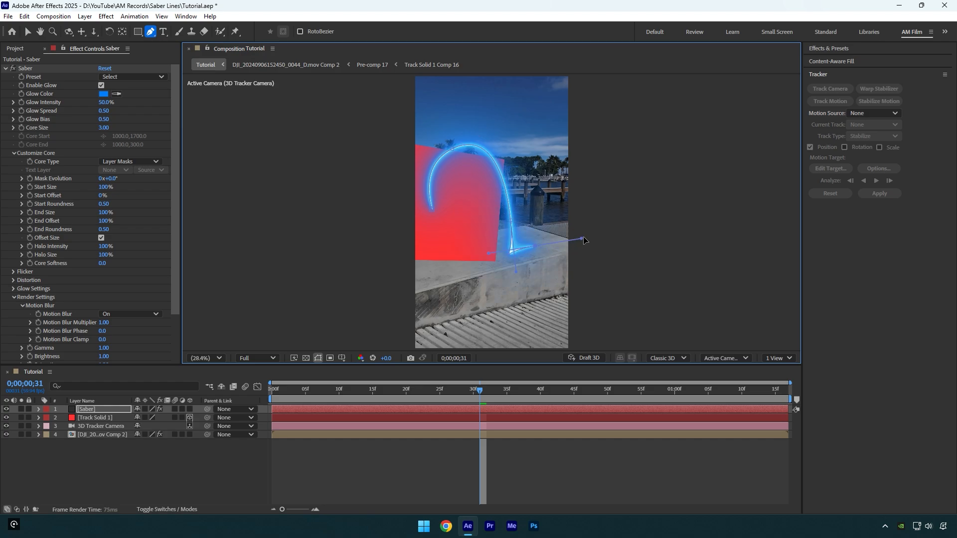
- Extend the mask into an S-curve, scale the layer to 180%, and set Start Size to 61%
drag(583, 239, 668, 237)
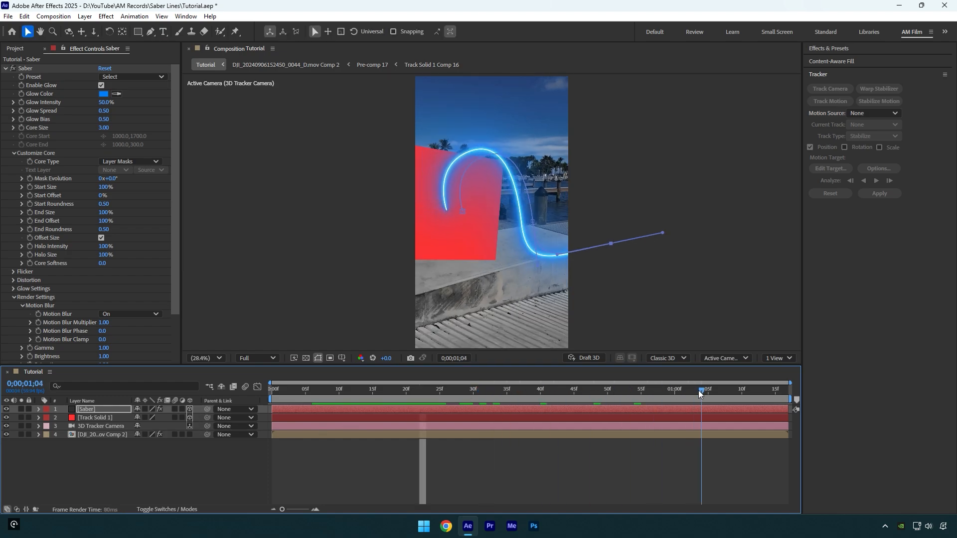
click(305, 389)
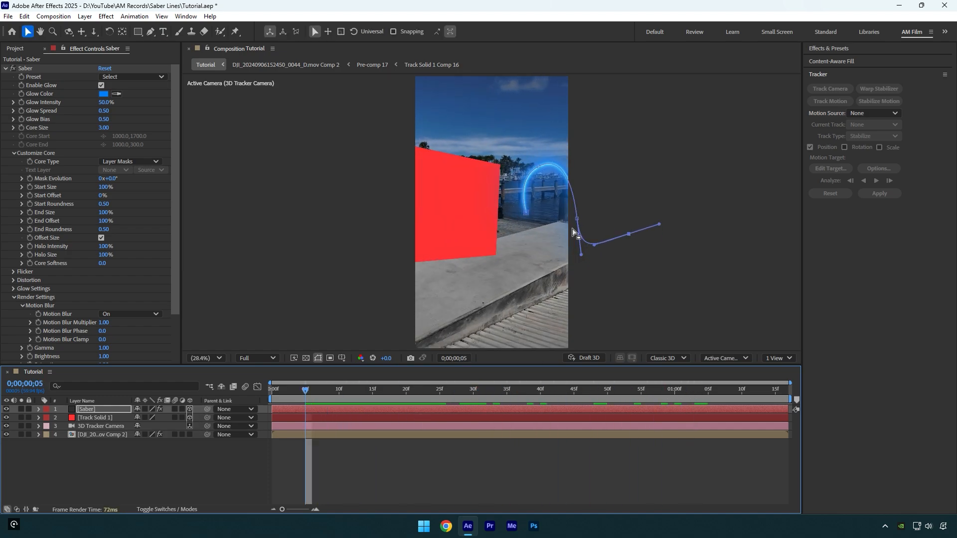
mouse_move(570, 230)
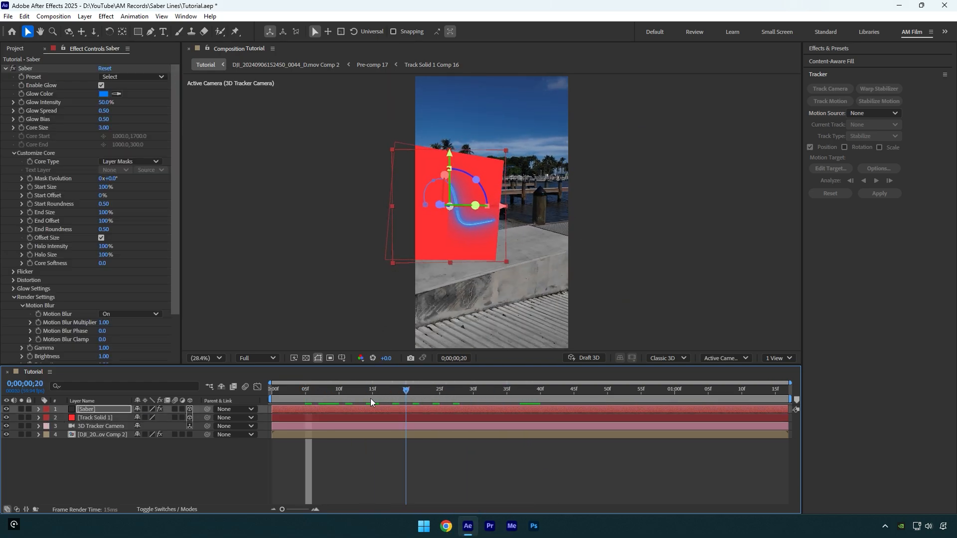
click(339, 390)
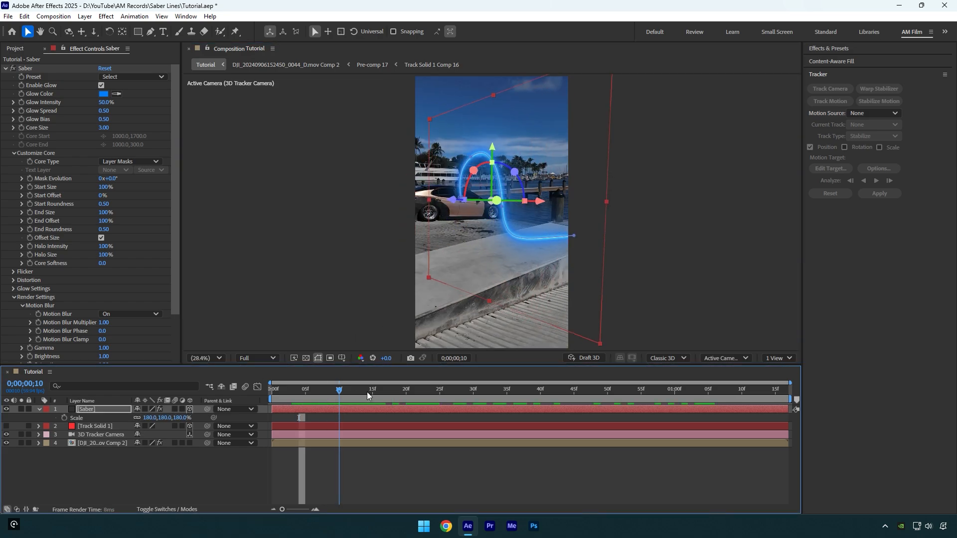
click(312, 389)
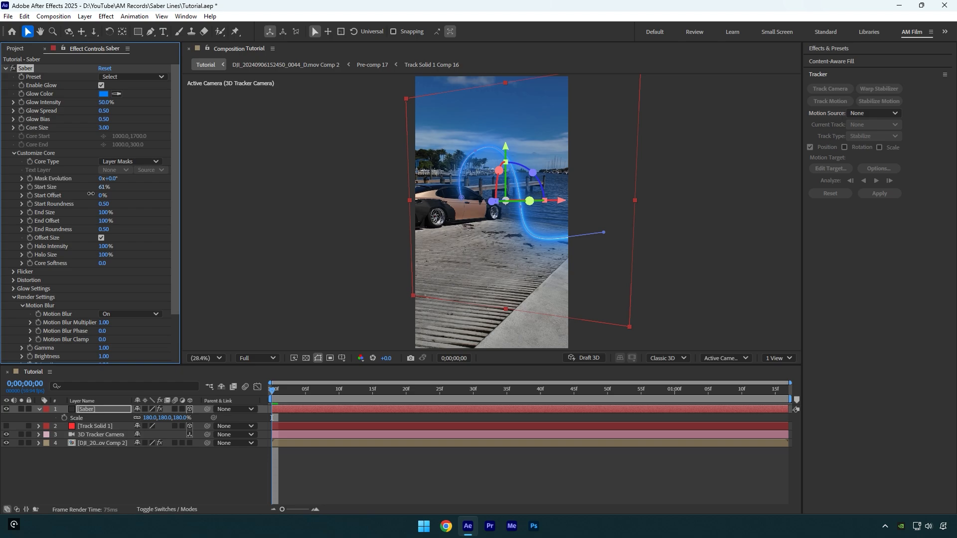
- Keyframe End Offset from 0% to 100% with Easy Ease, with End Size 82% and End Roundness 2
click(339, 390)
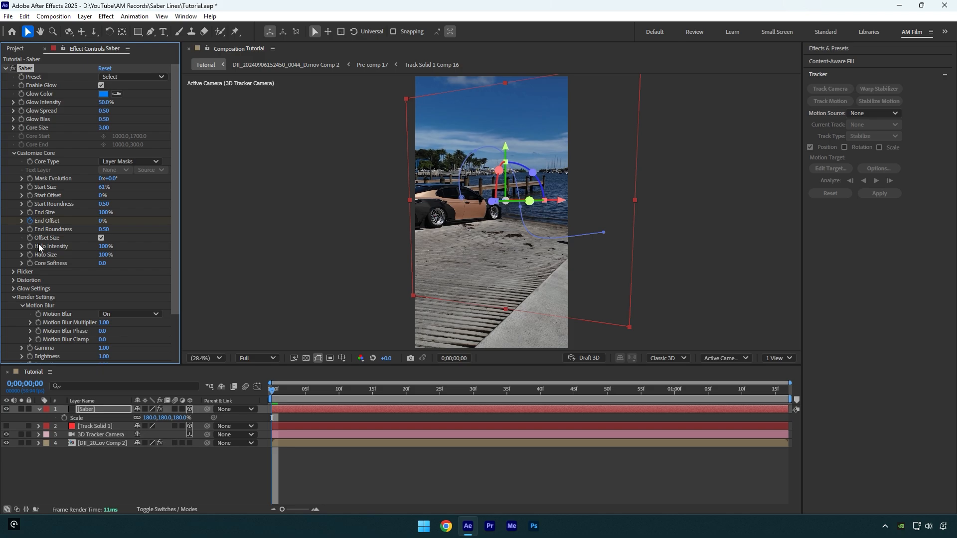
click(587, 390)
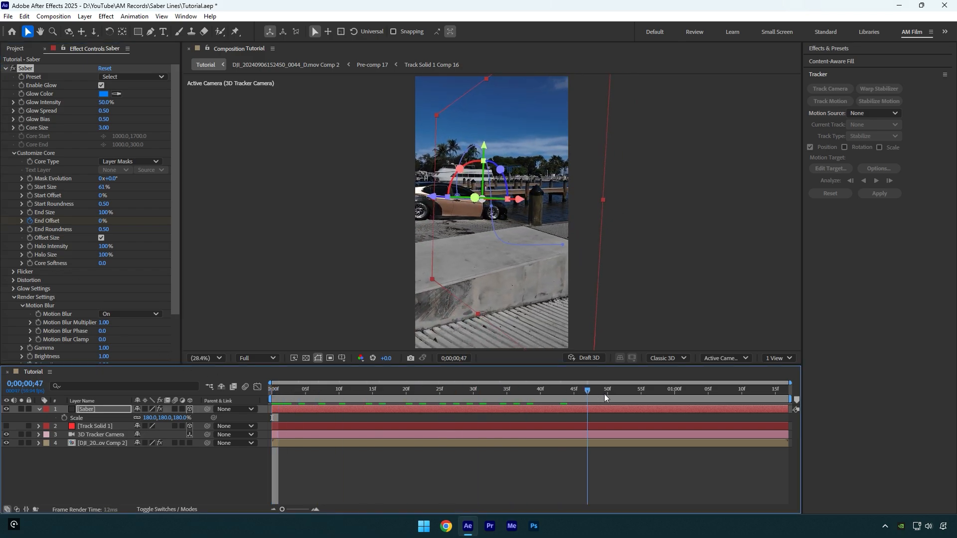
click(613, 397)
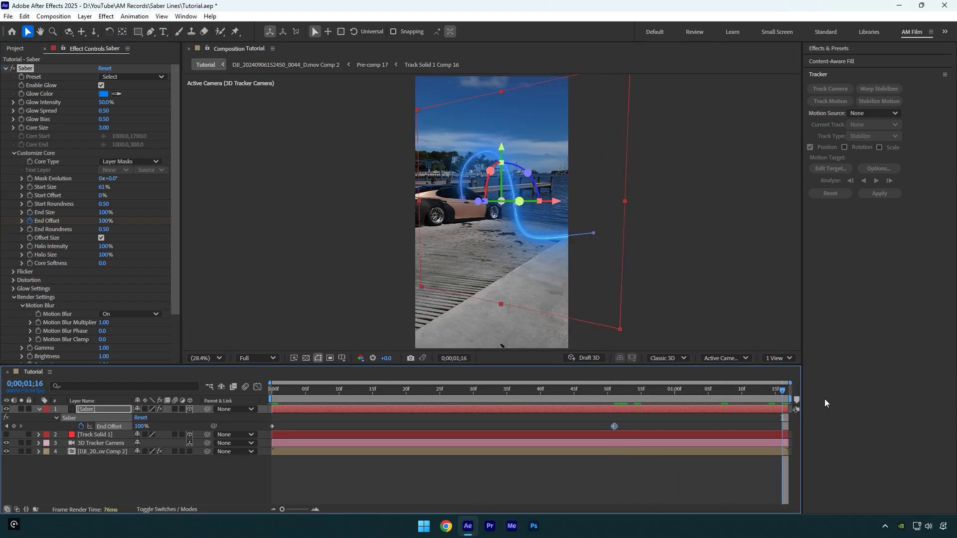
key(ctrl+c)
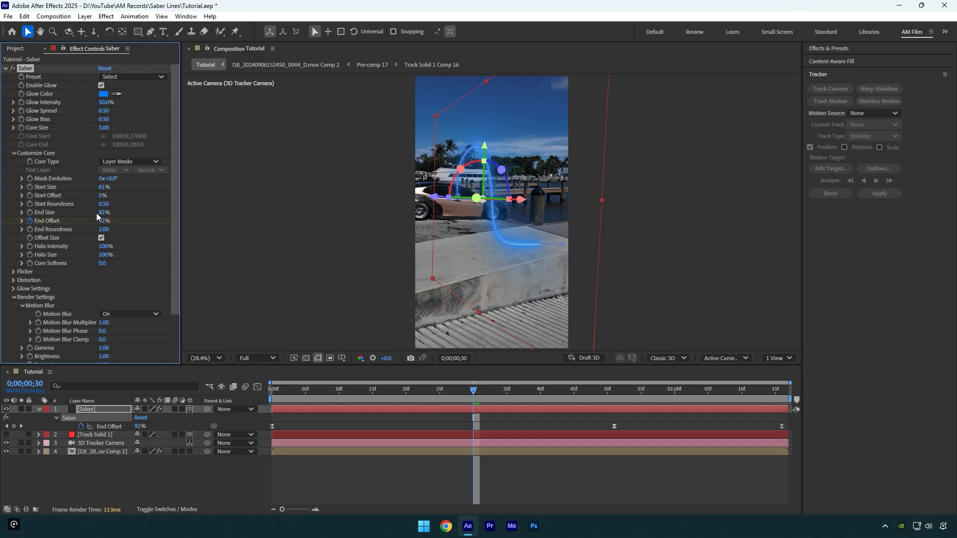
- Duplicate the Saber layer and reshape the copy's Mask 1 path into a wider arc
click(110, 77)
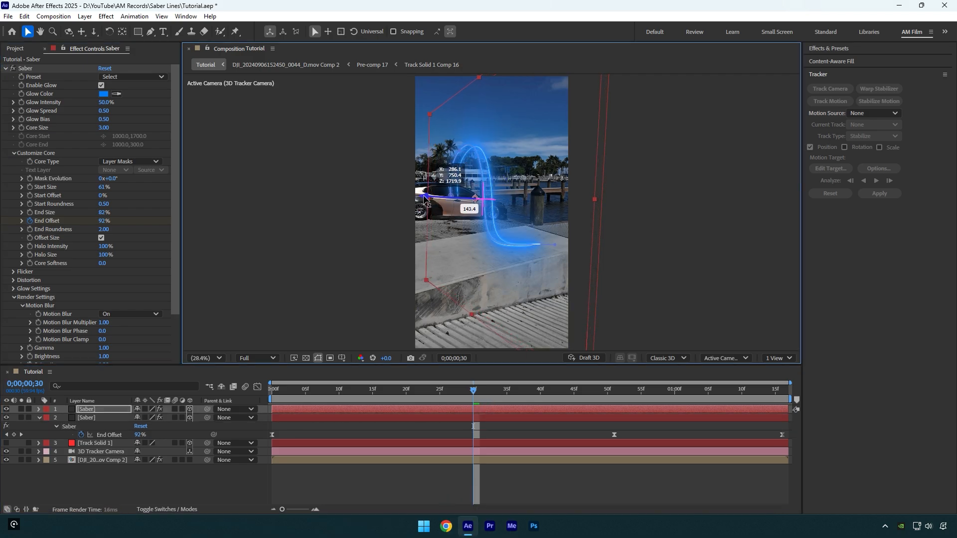
click(305, 389)
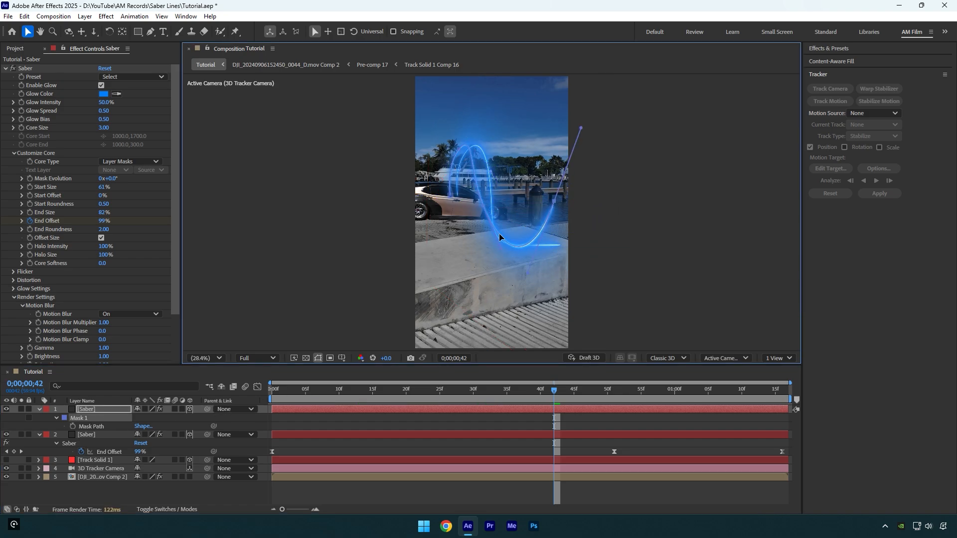
- Set the duplicate Saber's Glow Color to a pale lavender in the colour picker
click(272, 389)
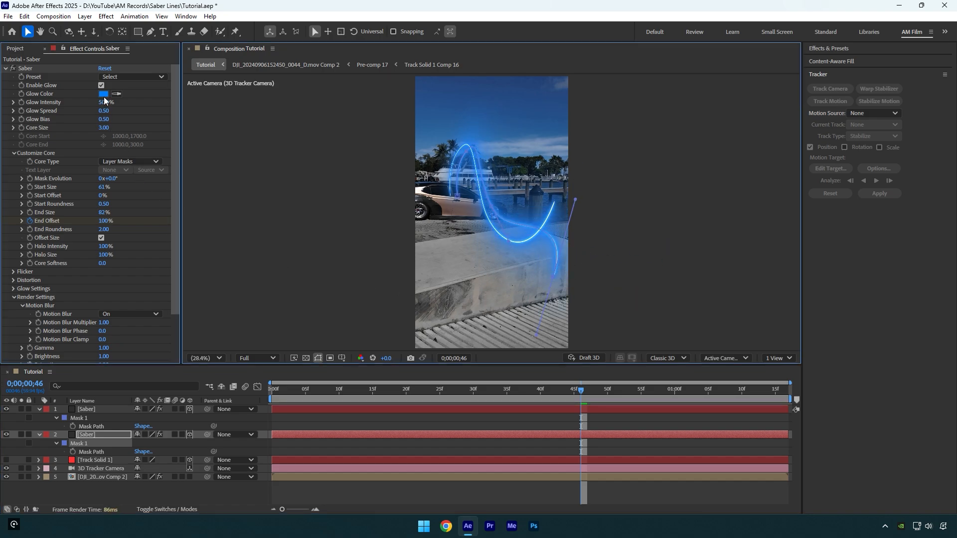
click(102, 94)
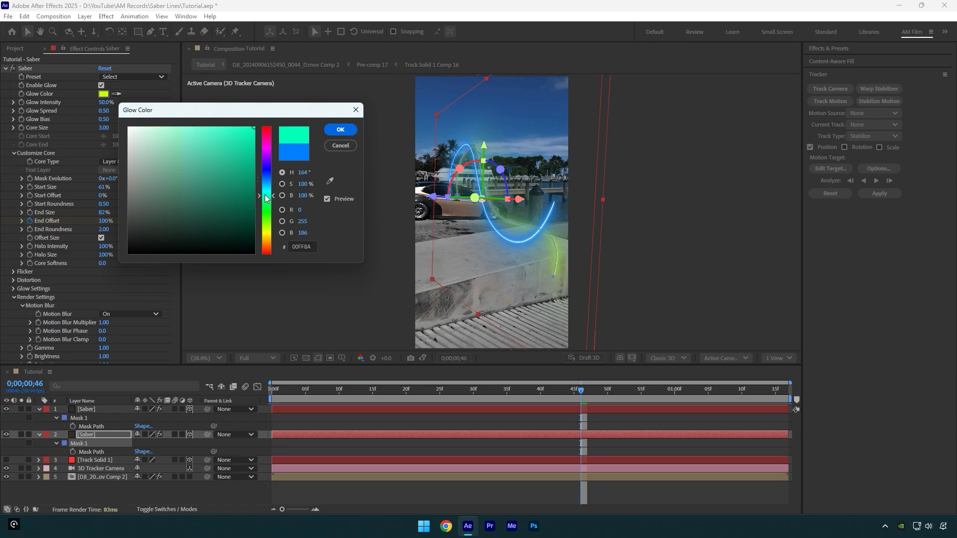
click(340, 130)
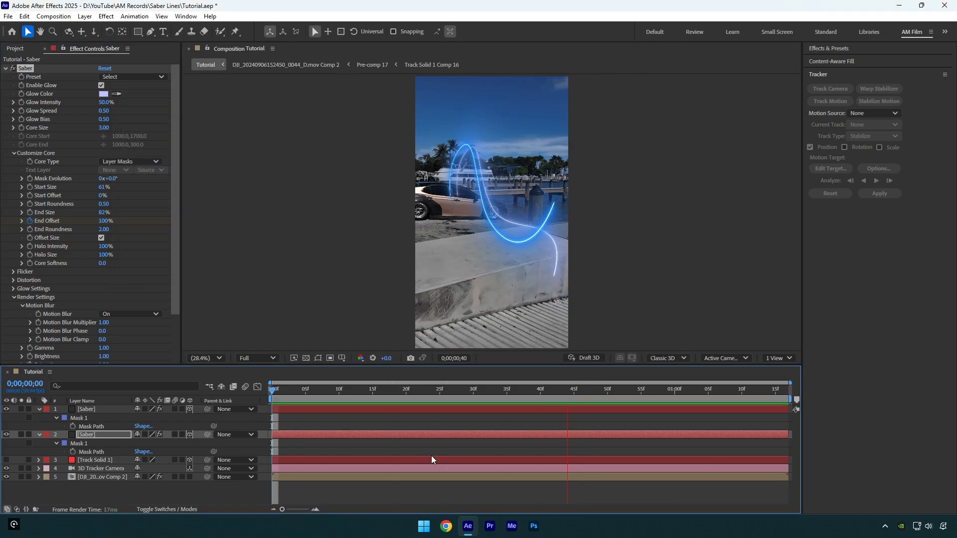
- Roto-brush a footage duplicate into a 'Car only' layer on top, then preview the car cutout
click(573, 389)
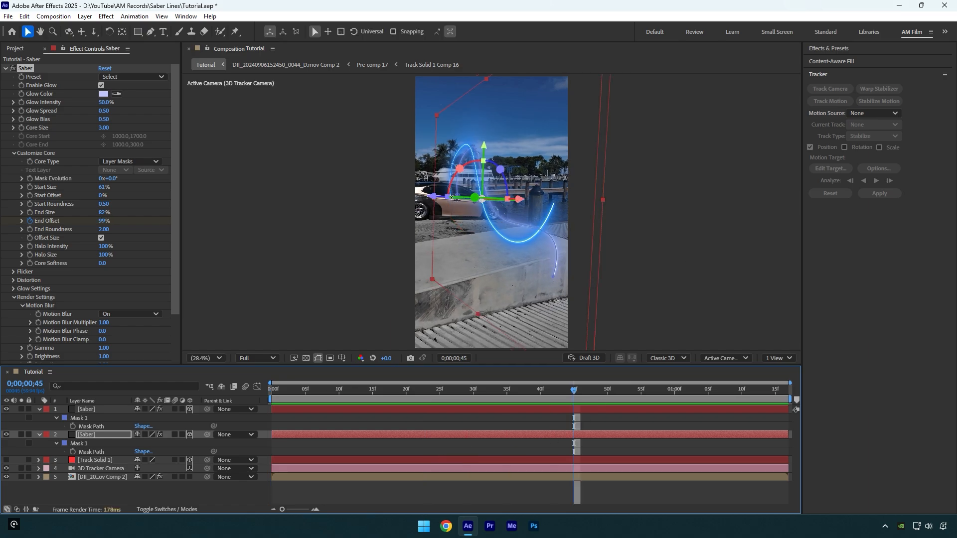
mouse_move(97, 478)
text(Car only)
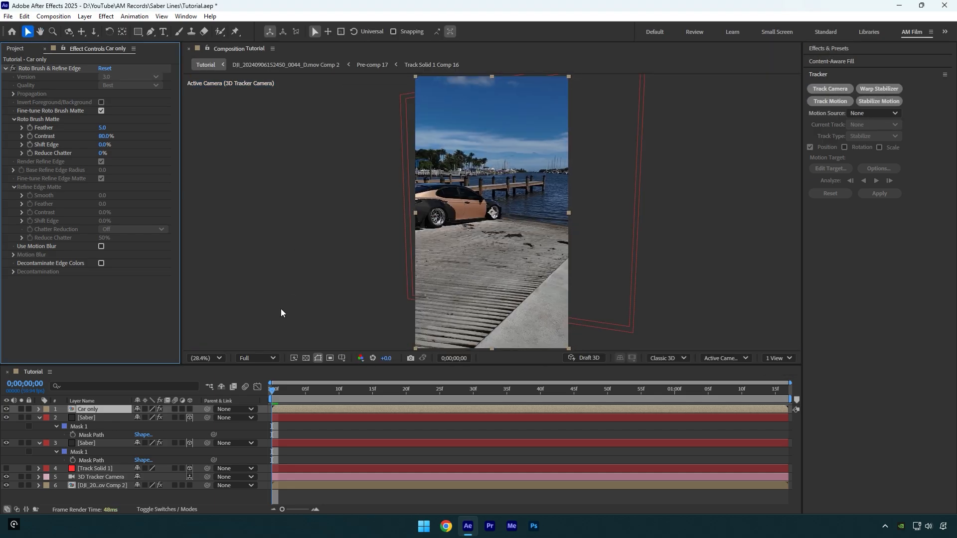
click(345, 389)
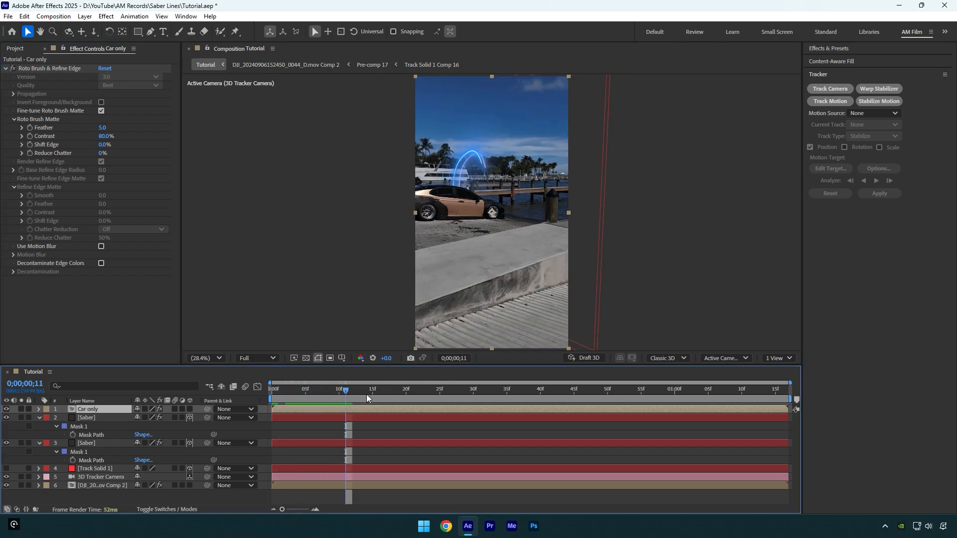
click(377, 389)
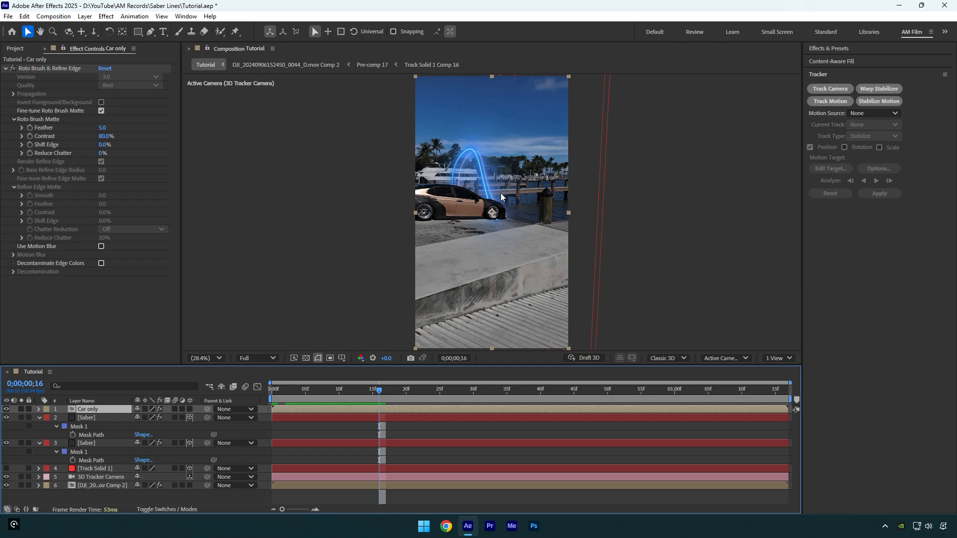
click(365, 389)
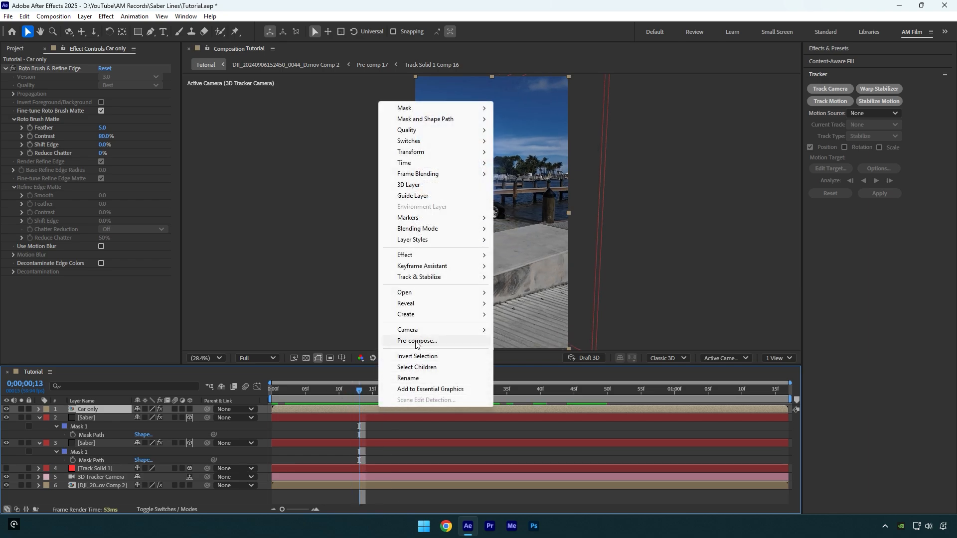
- Pre-compose Car only into 'Car only Comp 1', moving all attributes into it
click(417, 341)
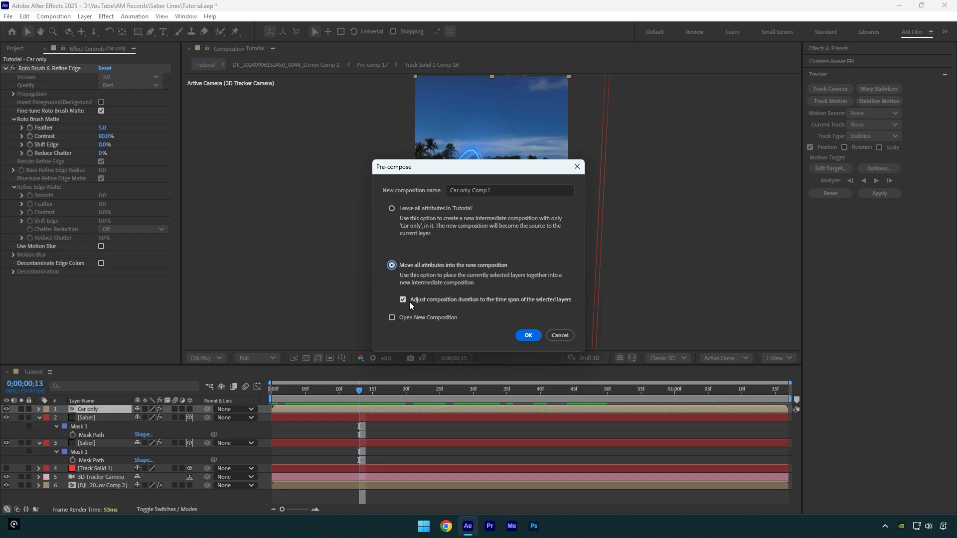
click(528, 335)
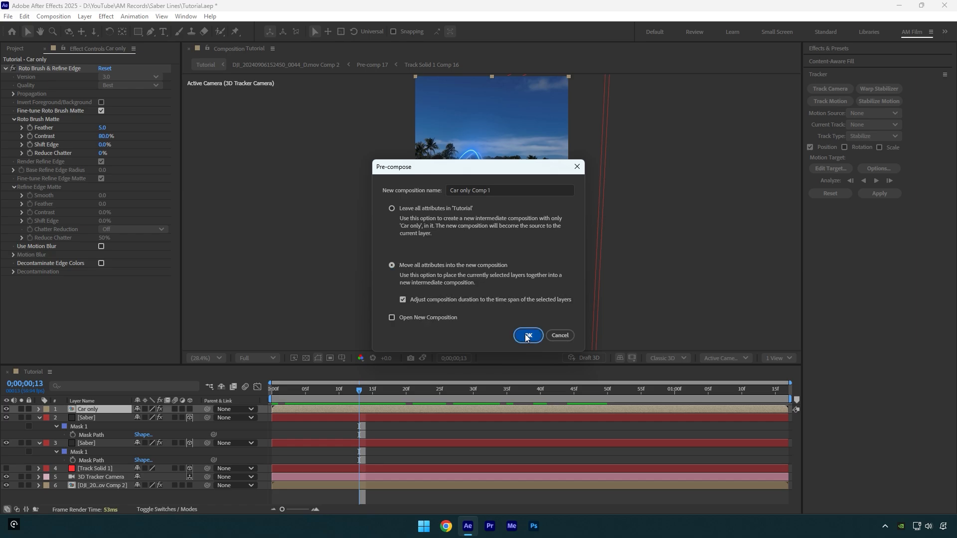
click(527, 335)
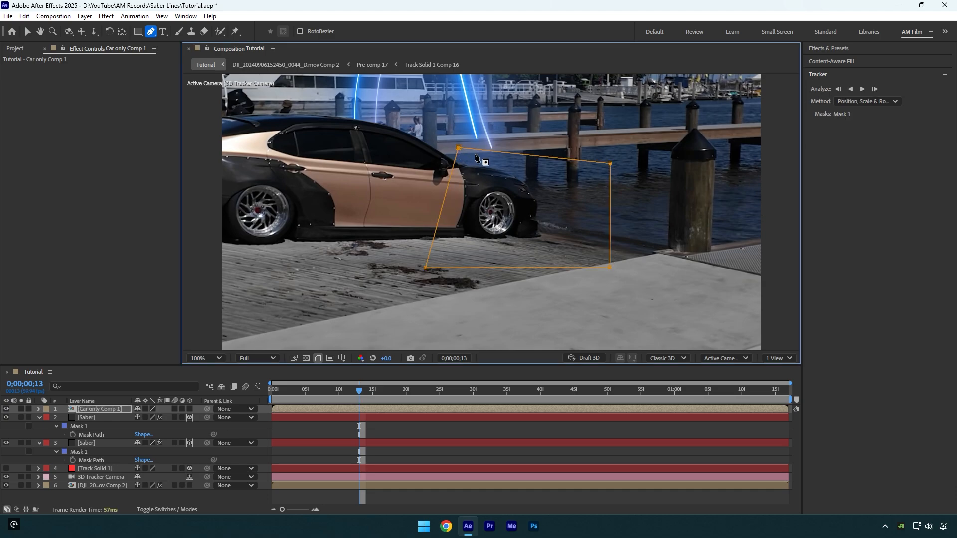
- Set Mask 1 to Subtract with a 68-pixel feather and start keyframing its Mask Path
click(150, 418)
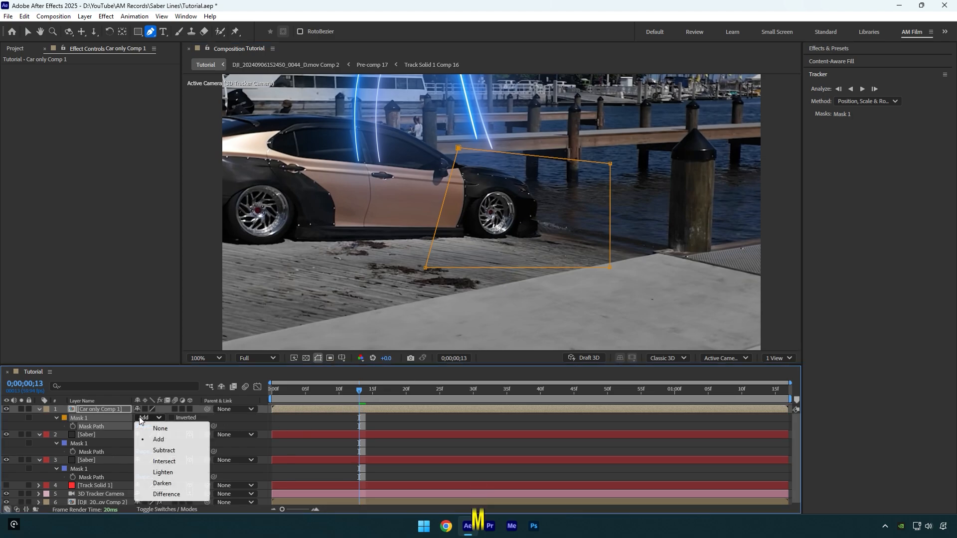
click(165, 450)
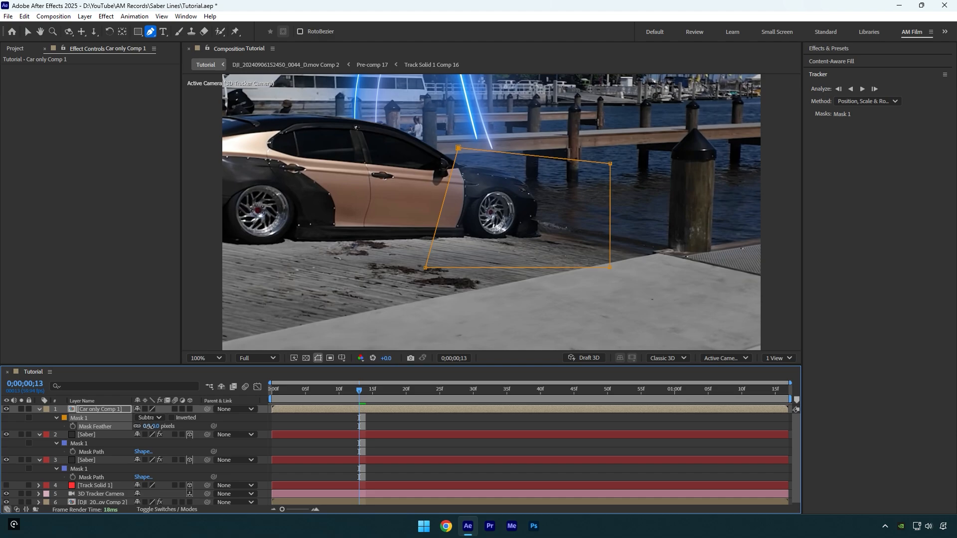
drag(156, 426, 183, 426)
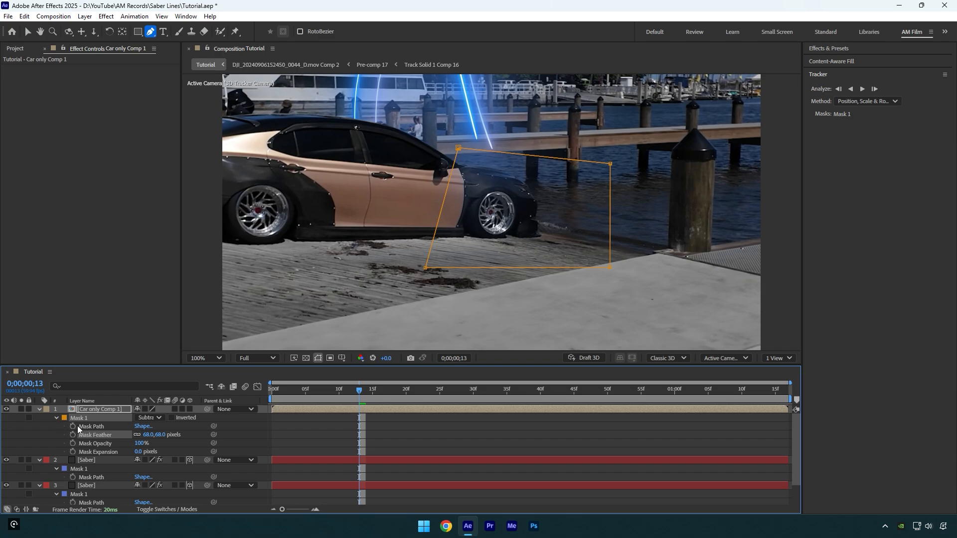
click(72, 426)
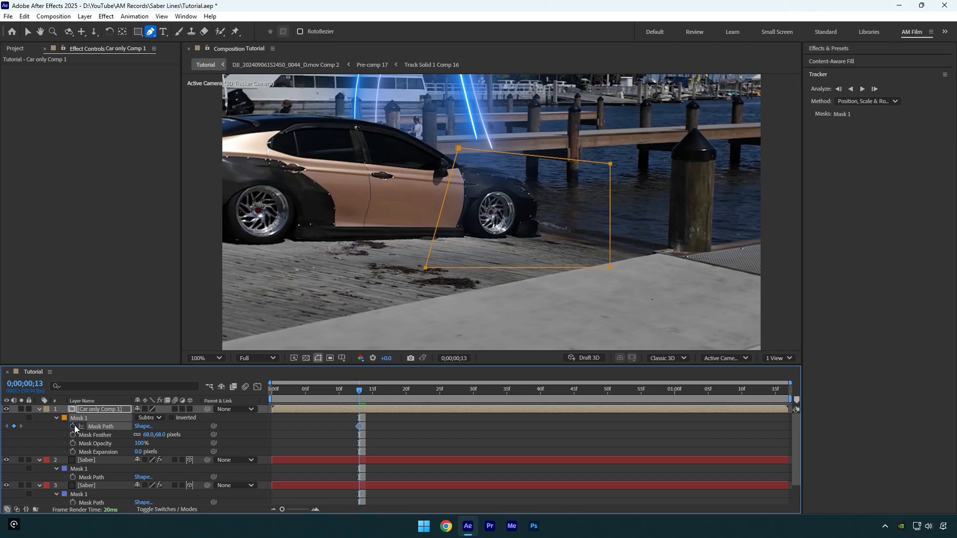
mouse_move(322, 427)
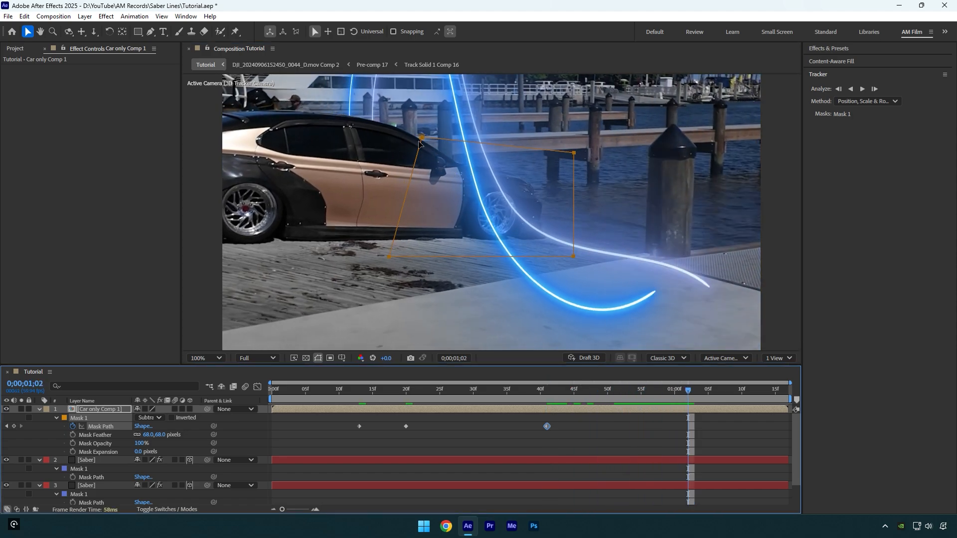
- Scrub through the clip to preview the glowing line passing behind the masked car
click(728, 390)
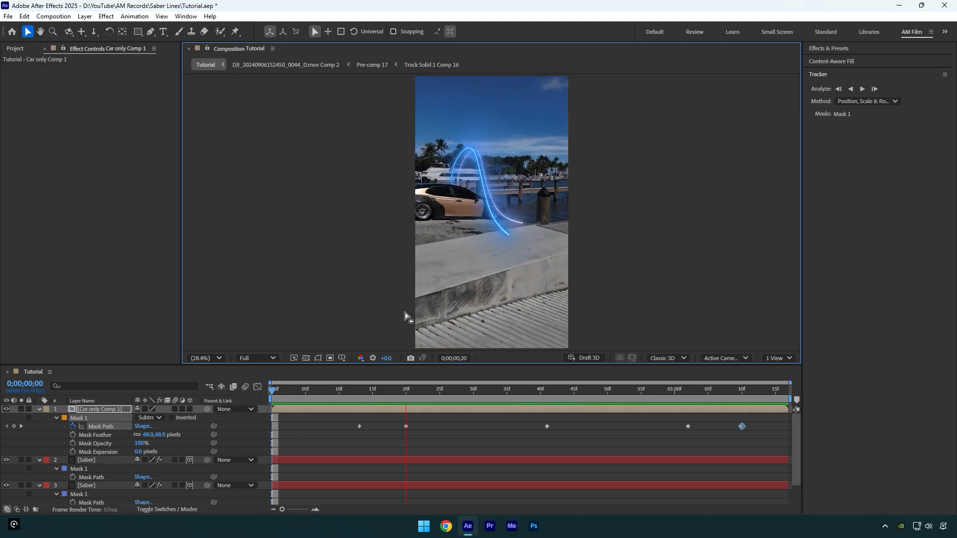
click(671, 389)
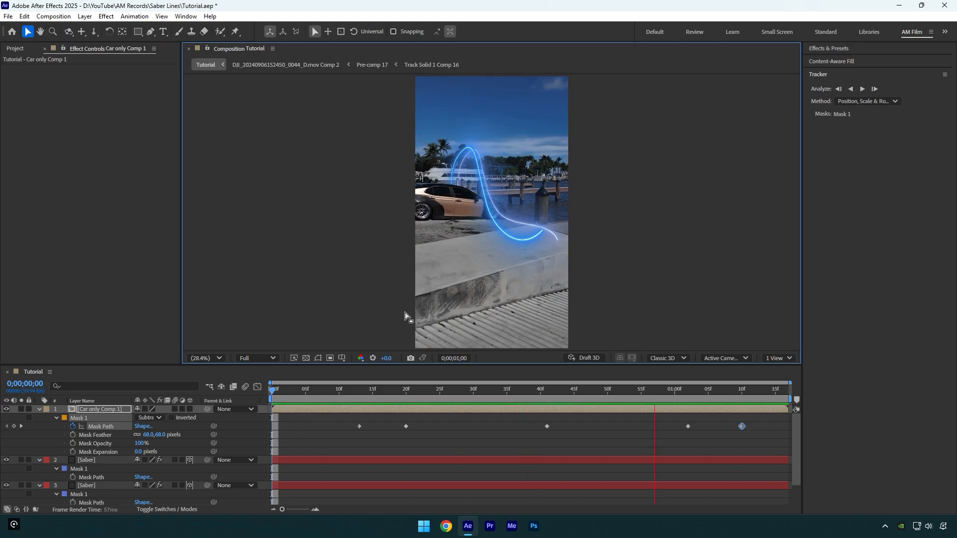
click(432, 389)
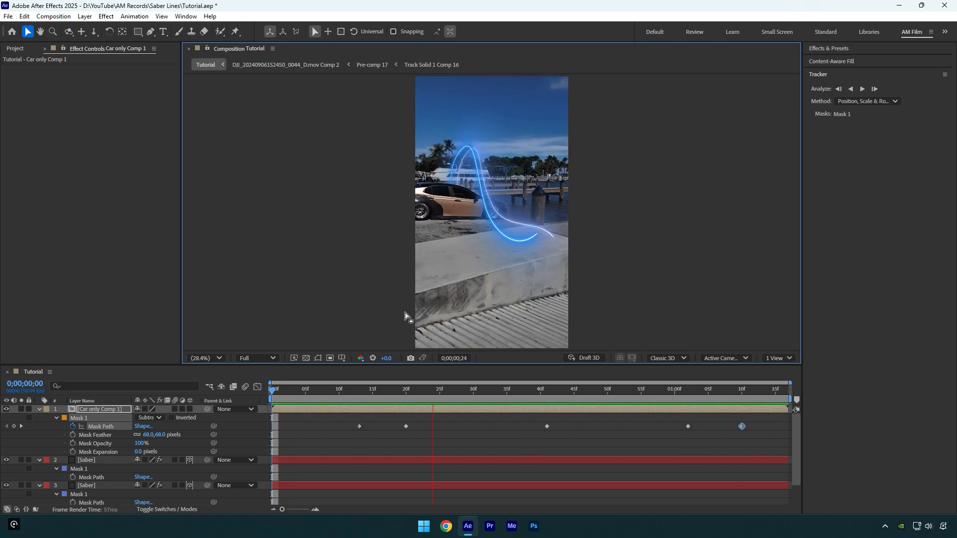